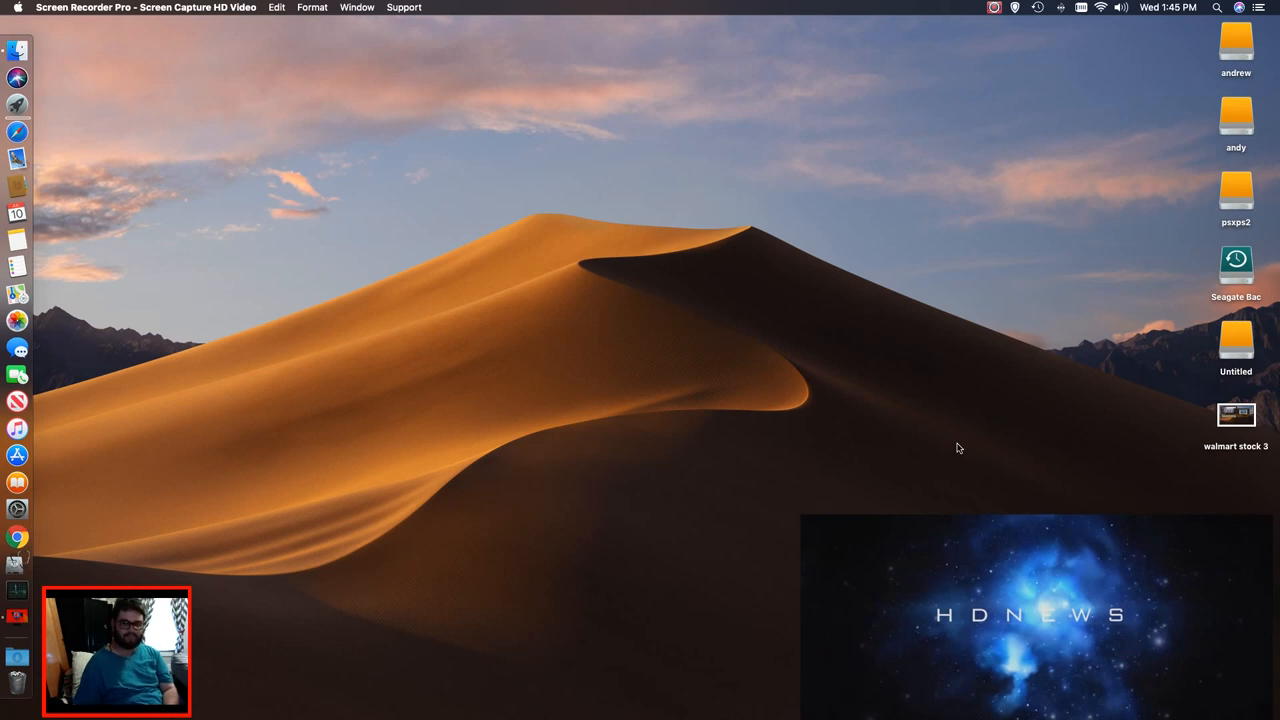
Step: Reveal the Stop Record and Pause controls from the Screen Recorder Pro menu bar icon
{"action": "left_click", "coordinate": [994, 8]}
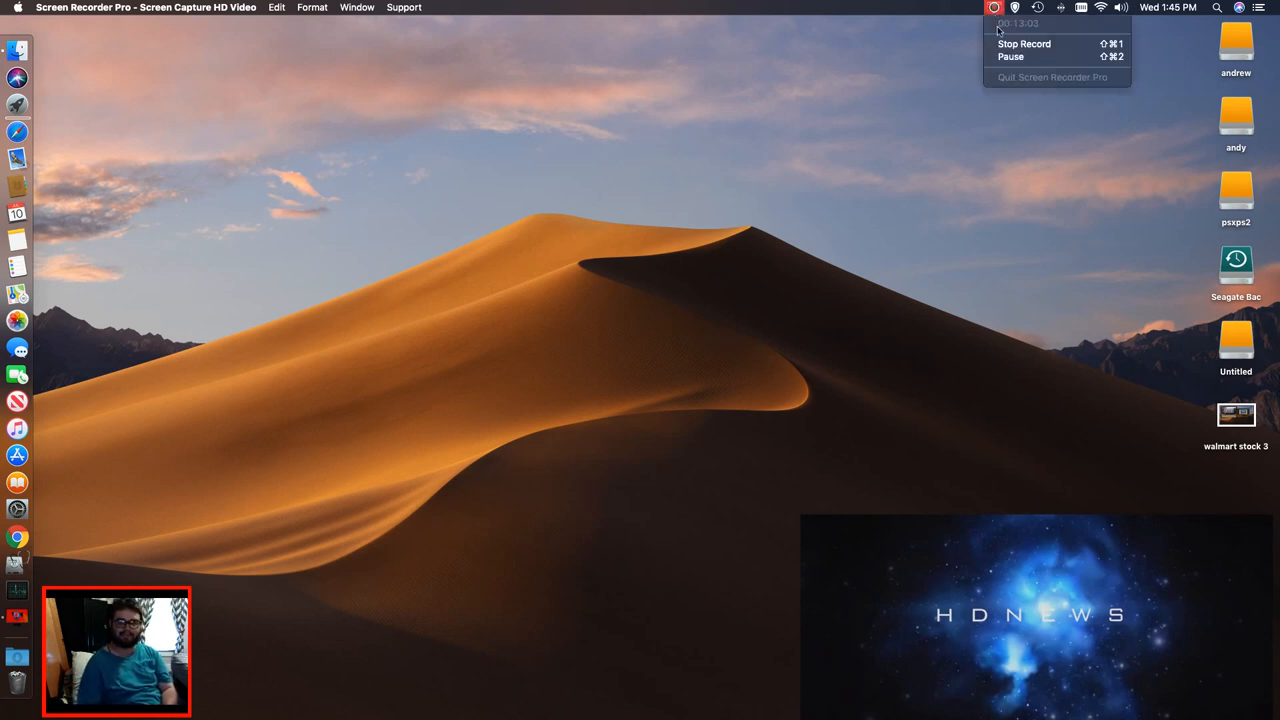